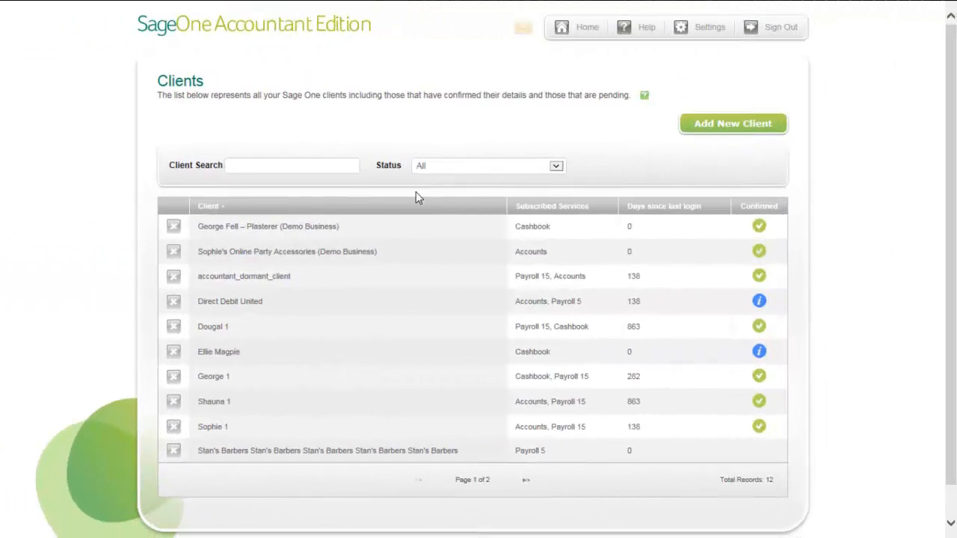
pyautogui.moveTo(410, 230)
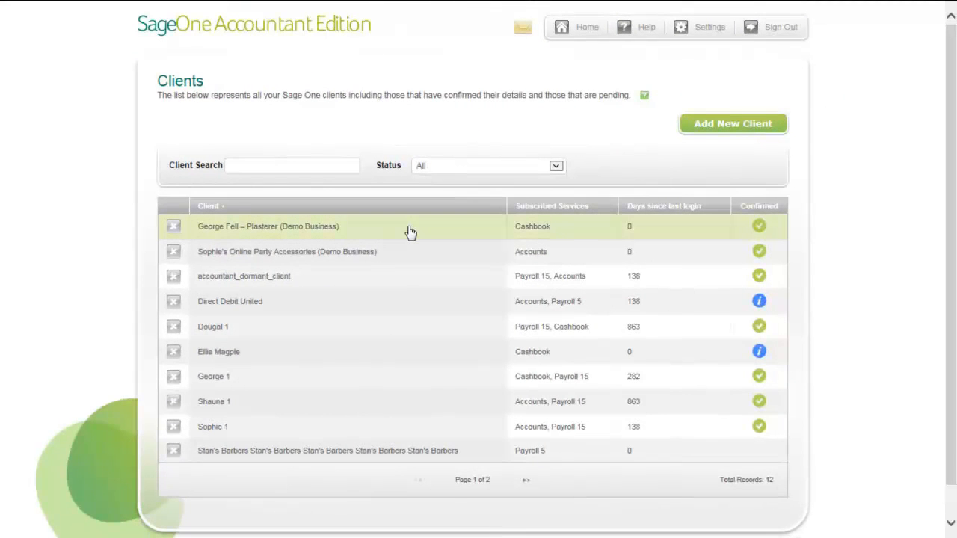
# - Log in to George Fell – Plasterer's cashbook and go to its Journals page
pyautogui.click(267, 225)
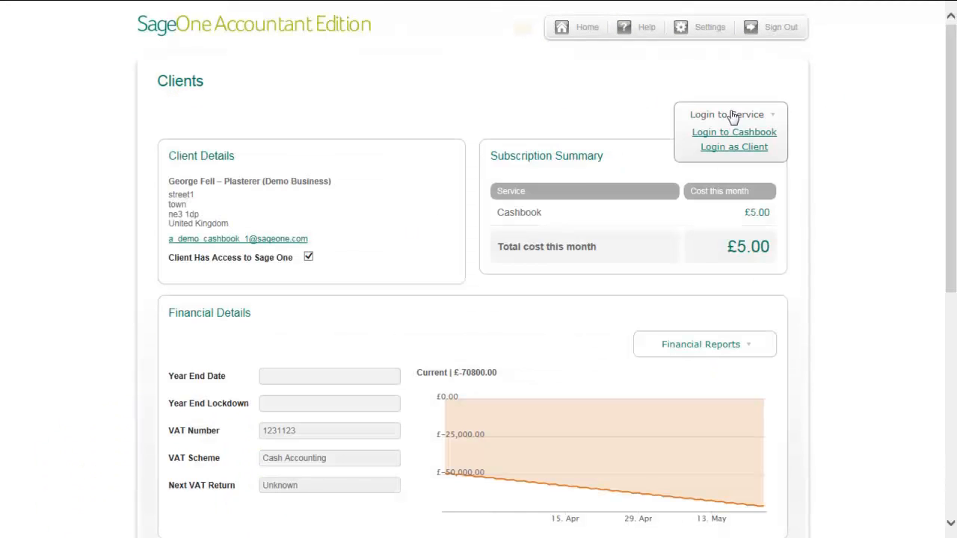
pyautogui.click(733, 131)
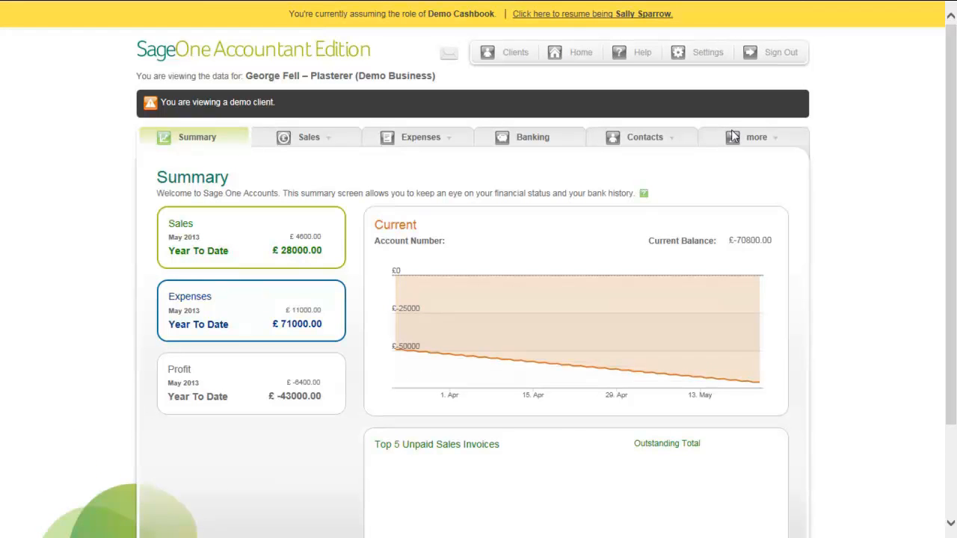
pyautogui.click(757, 138)
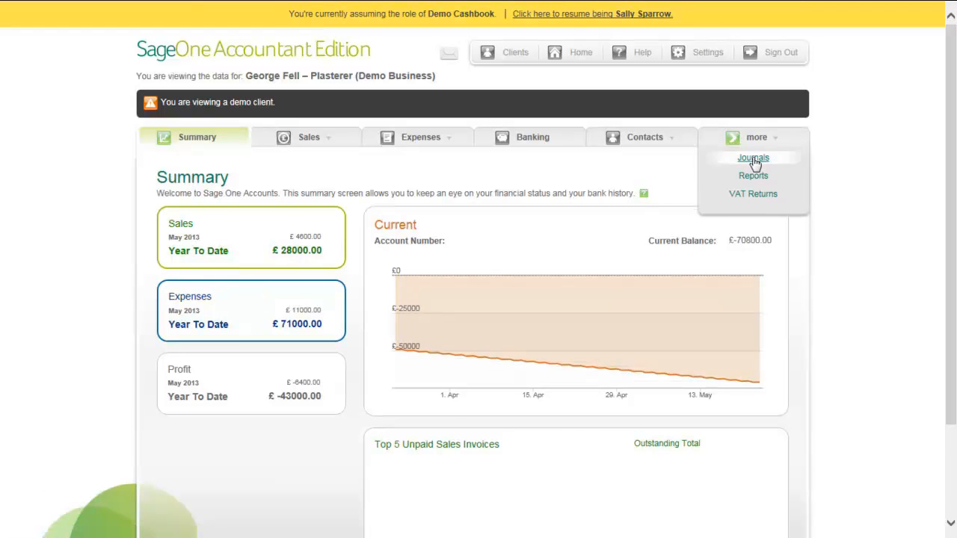
pyautogui.click(753, 158)
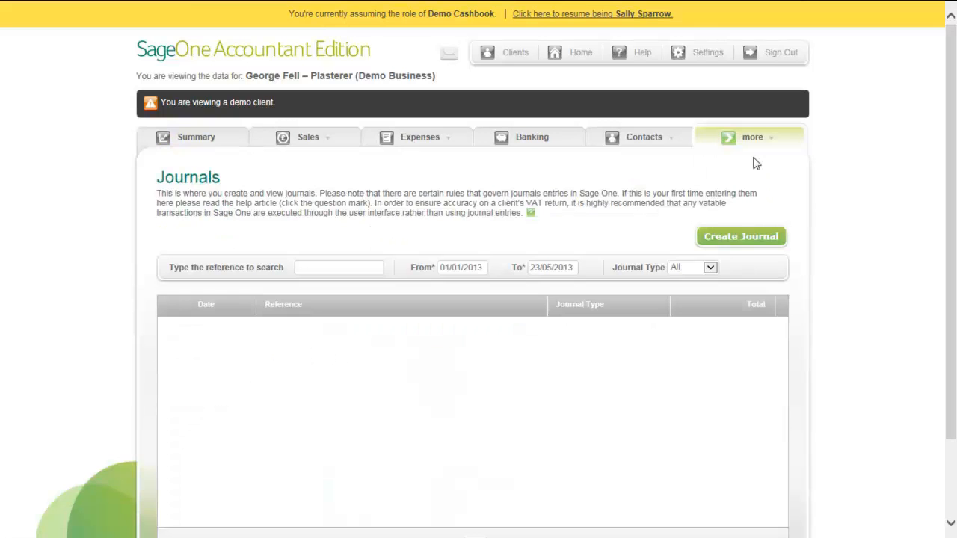
# - Start a new journal dated 23/05/2013 and bring up the journal type choices
pyautogui.click(742, 236)
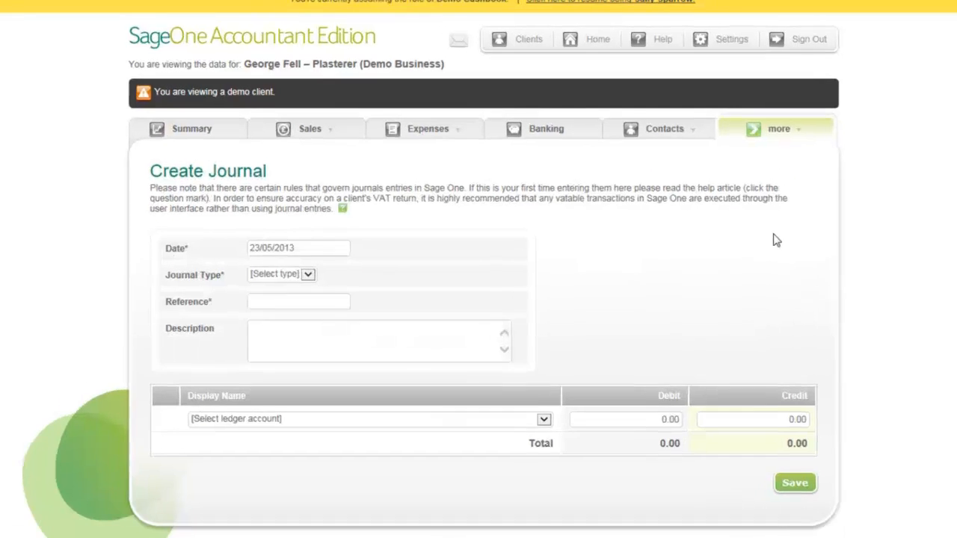
pyautogui.click(281, 274)
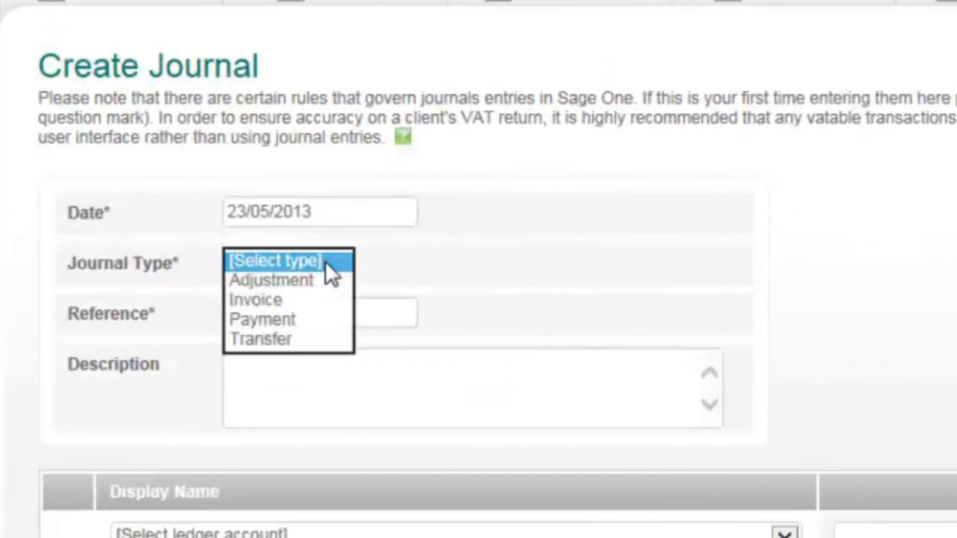
pyautogui.moveTo(272, 281)
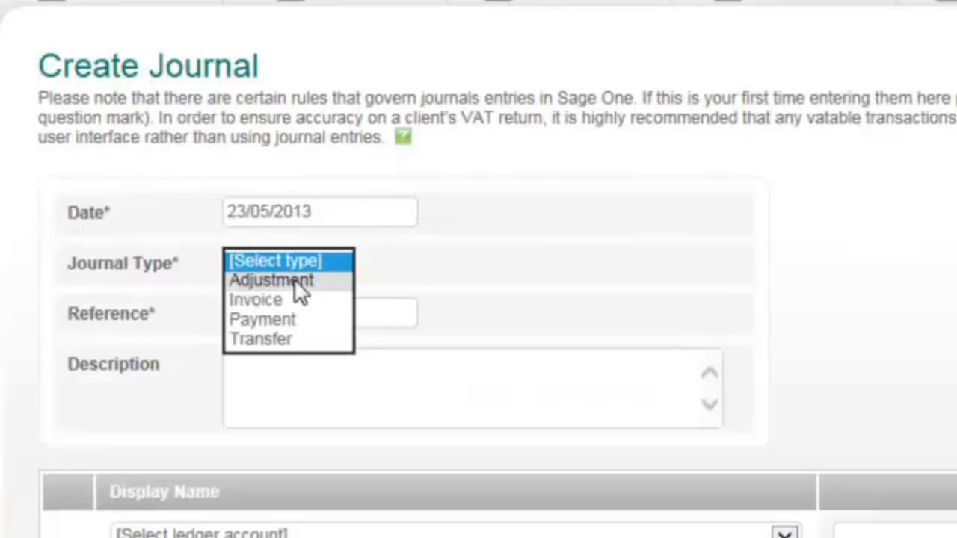
# - Make it an Adjustment journal with lines Cash at Bank, Other income and VAT on Purchases
pyautogui.click(272, 281)
pyautogui.write('Journal Adjustment')
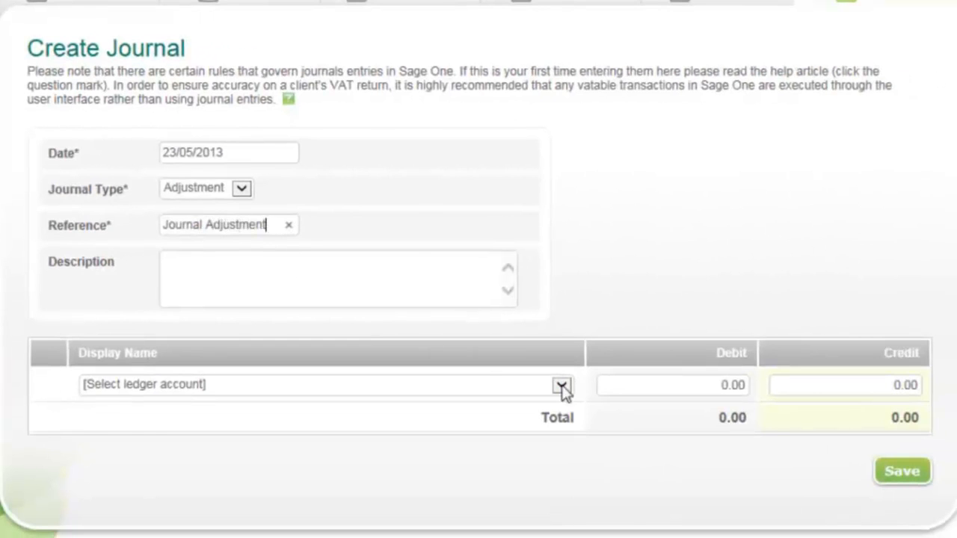
pyautogui.click(562, 384)
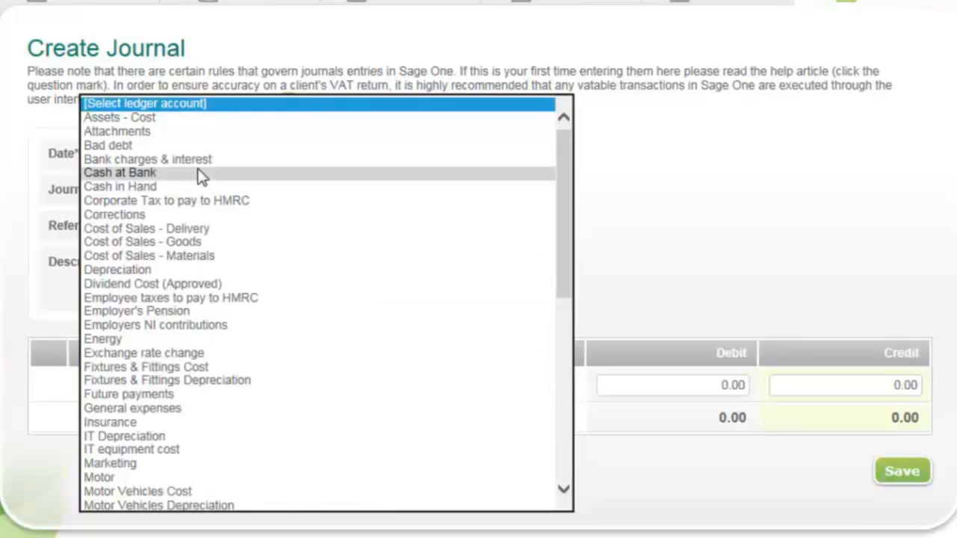
pyautogui.click(120, 172)
pyautogui.write('200')
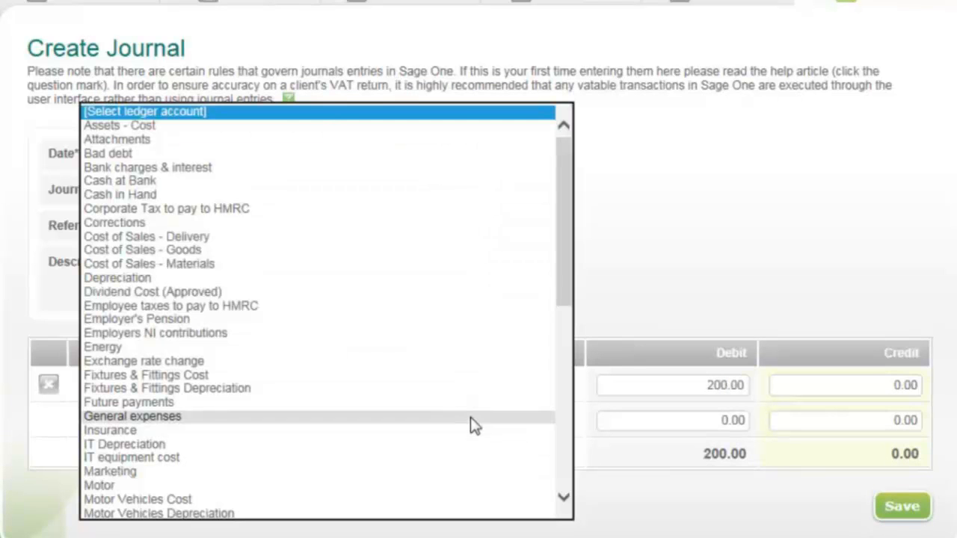
pyautogui.scroll(-3)
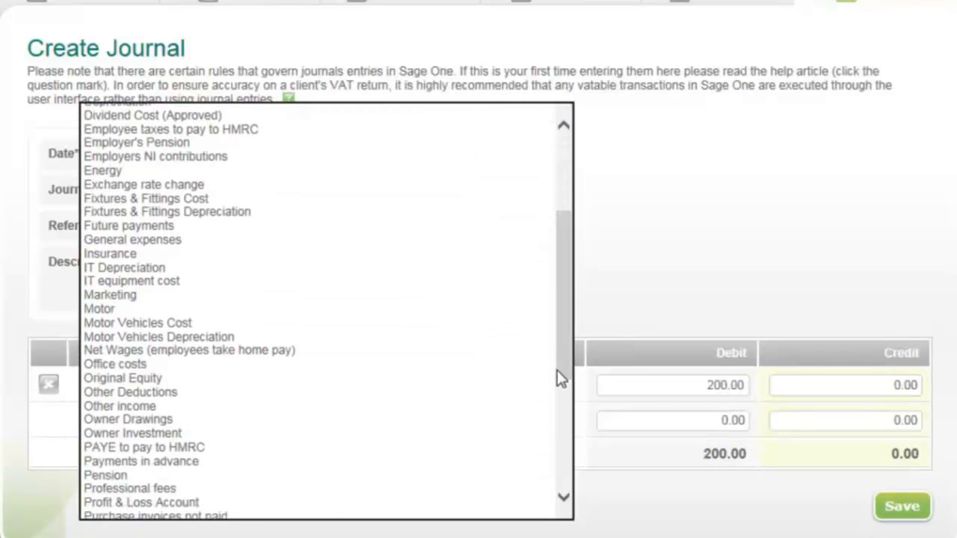
pyautogui.click(119, 406)
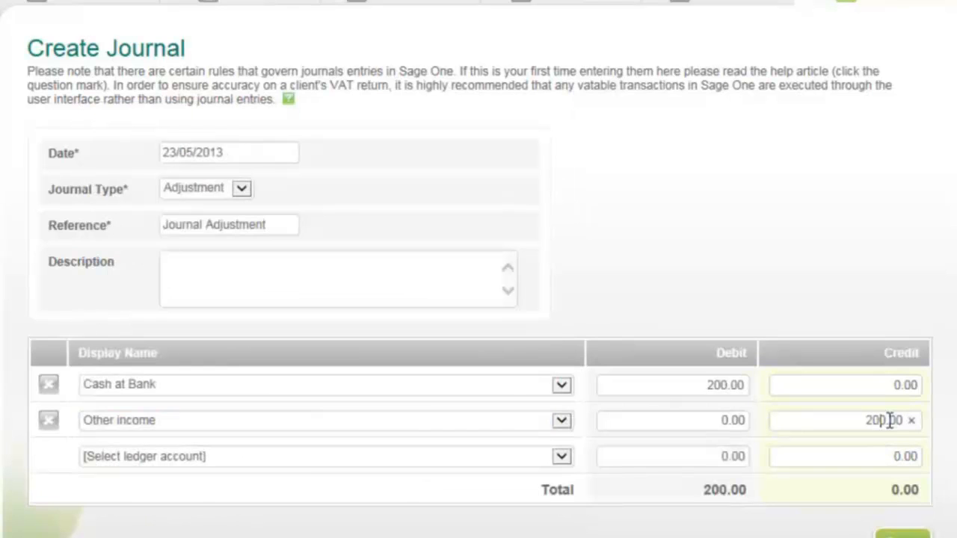
pyautogui.moveTo(486, 466)
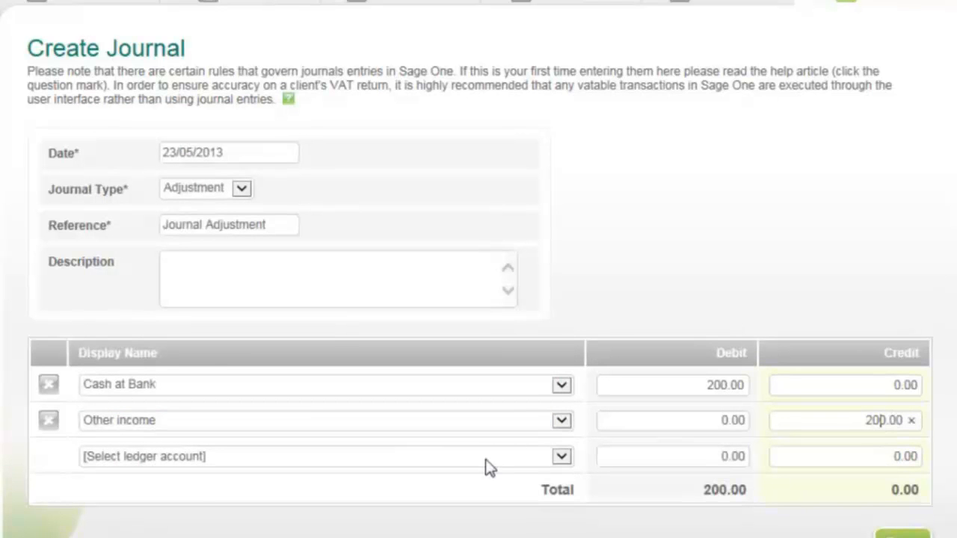
pyautogui.click(562, 456)
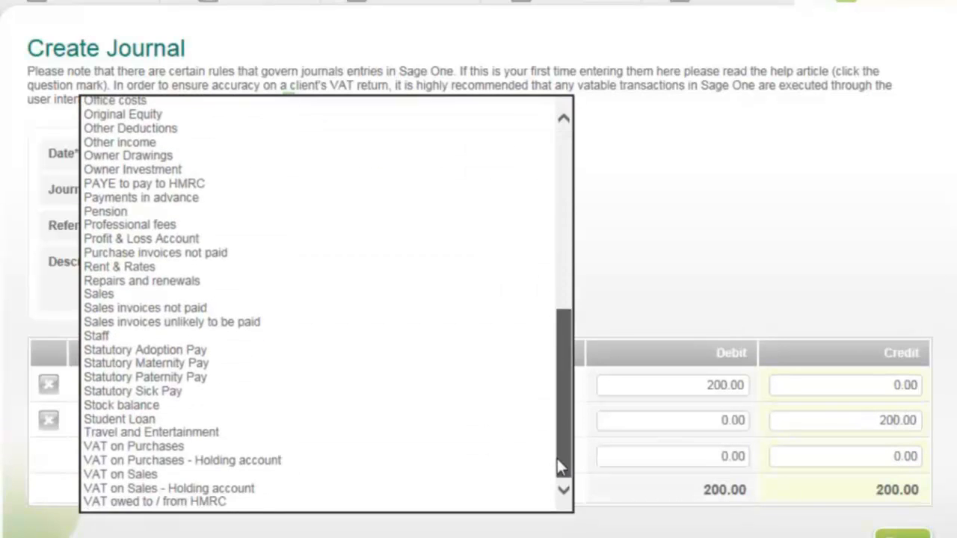
pyautogui.click(133, 446)
pyautogui.write('30')
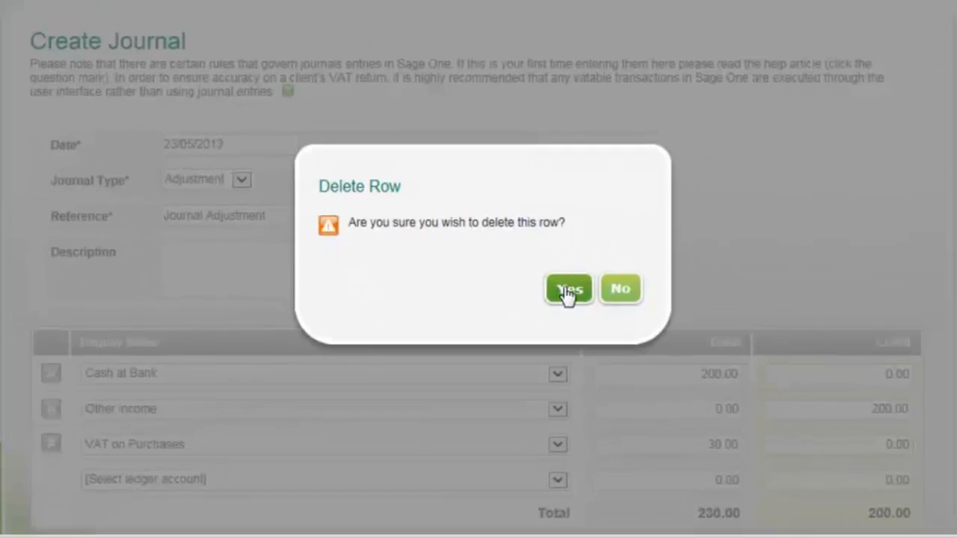
# - Confirm removing the VAT row, post the 200 adjustment journal and view the posted entry
pyautogui.click(569, 289)
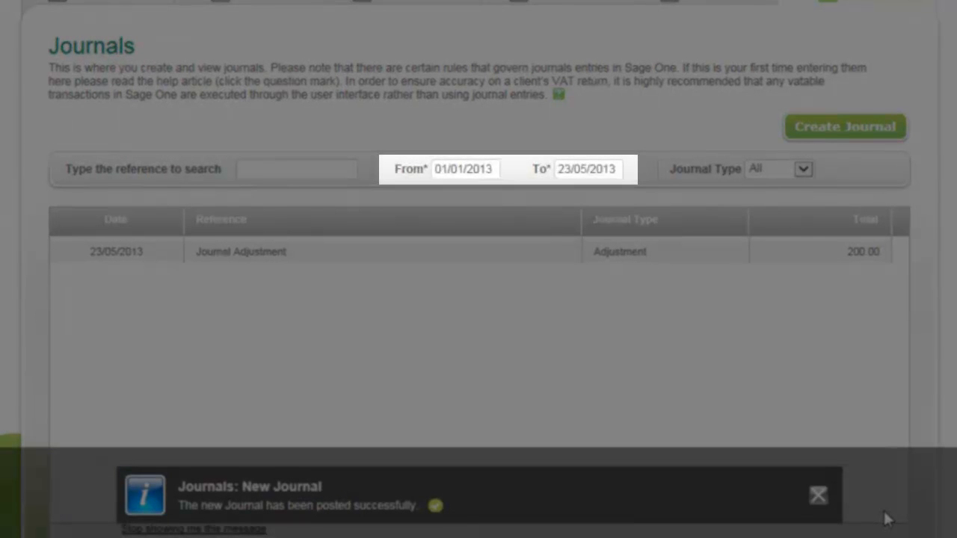
pyautogui.click(296, 168)
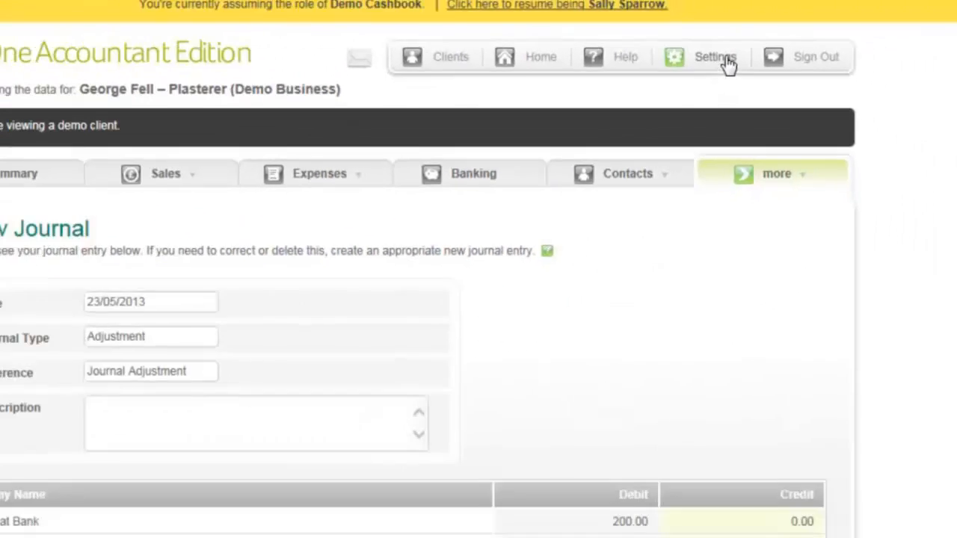
# - Go through Settings > Cashbook > Financial Settings to Customise chart of accounts
pyautogui.click(715, 57)
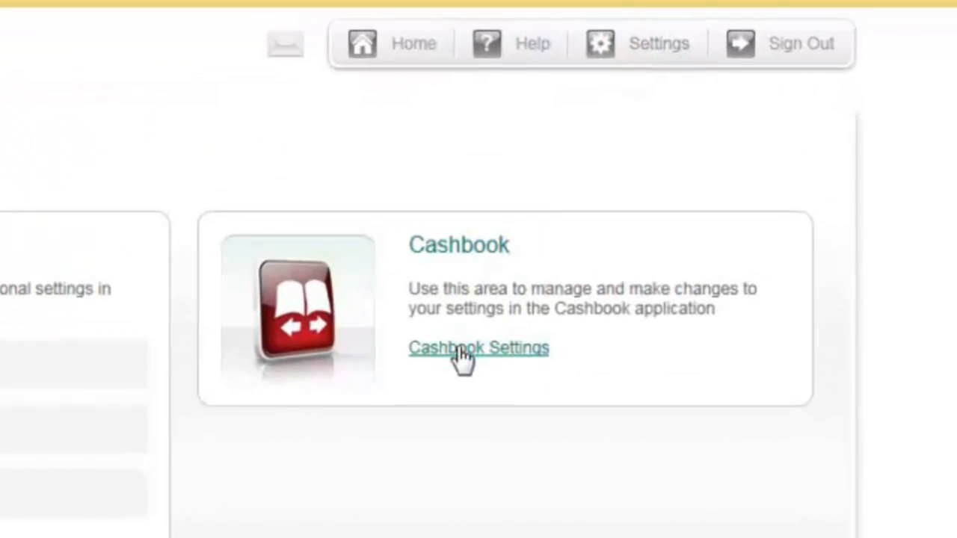
pyautogui.click(477, 347)
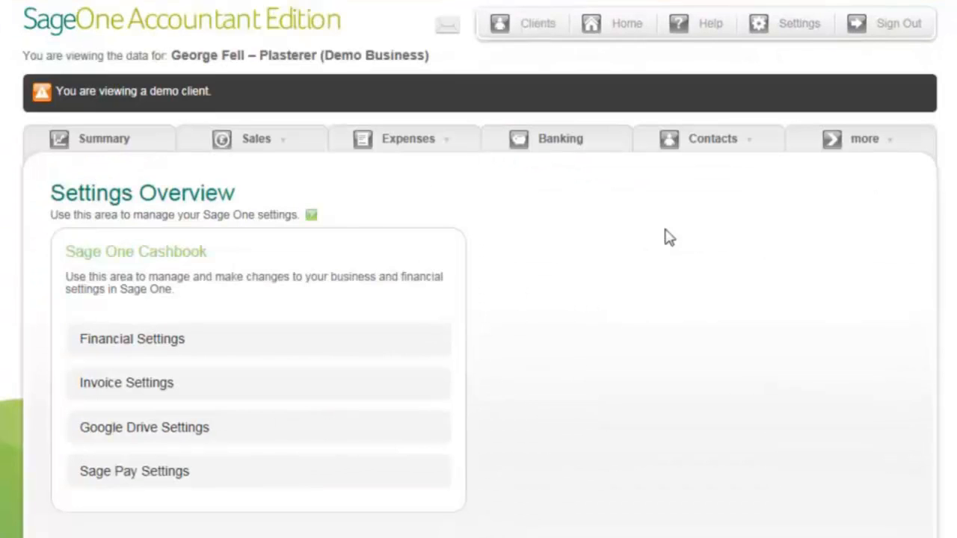
pyautogui.moveTo(161, 338)
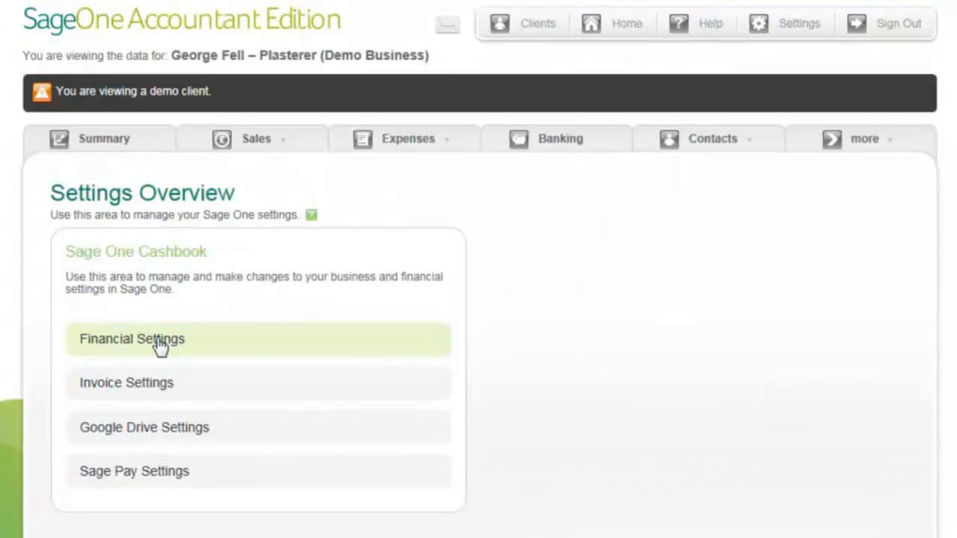
pyautogui.click(131, 338)
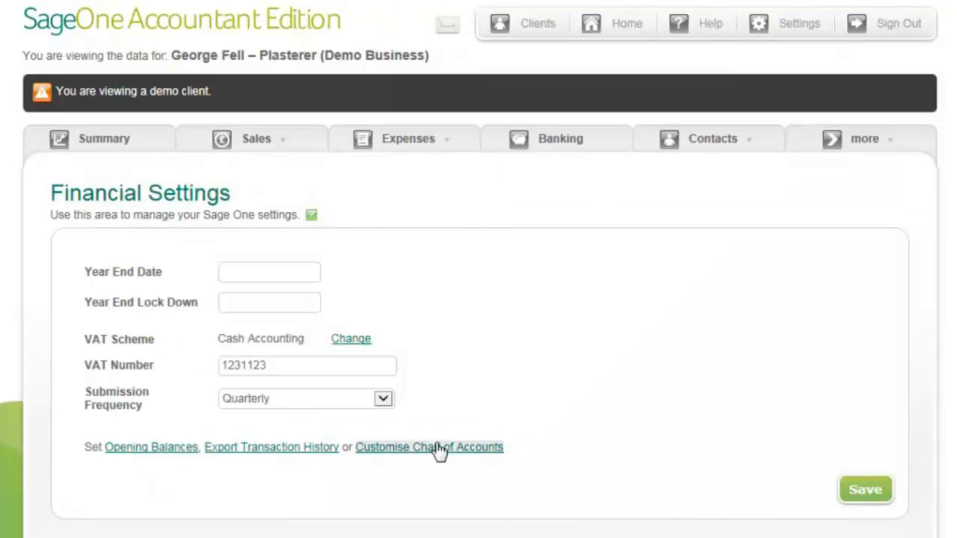
pyautogui.click(429, 447)
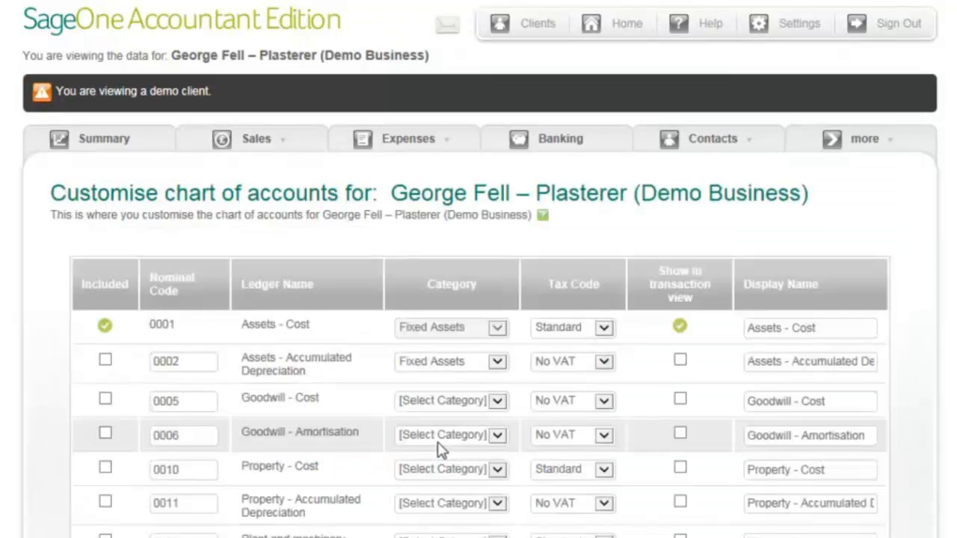
pyautogui.moveTo(911, 377)
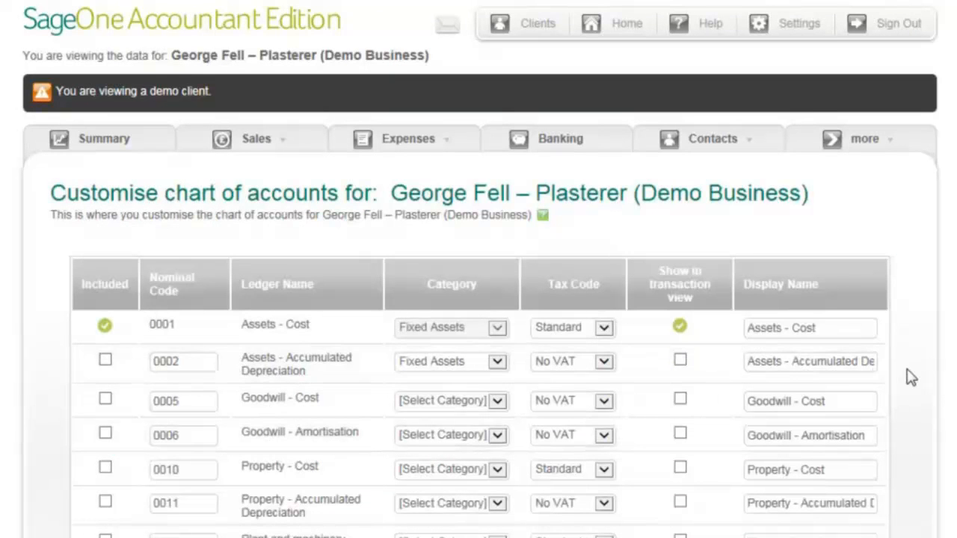
pyautogui.scroll(-3)
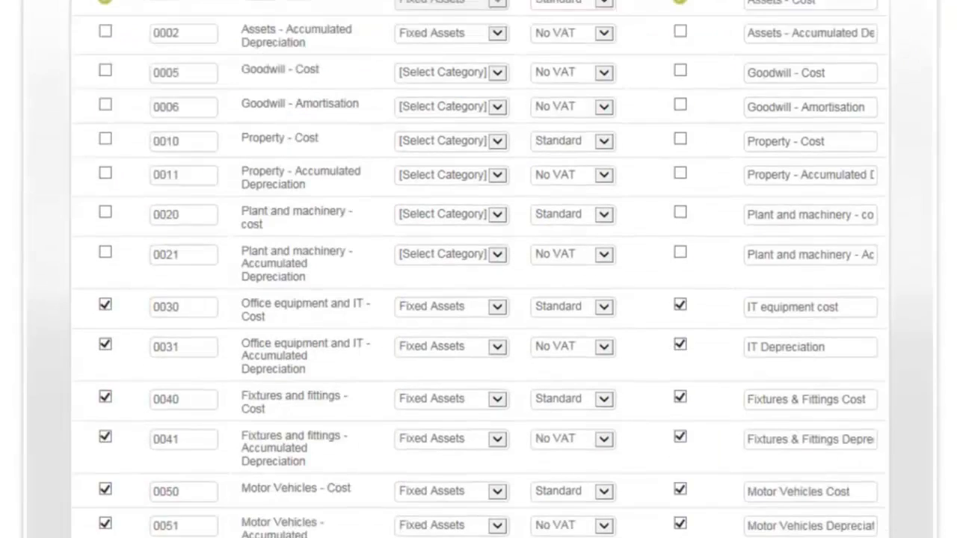
pyautogui.scroll(-3)
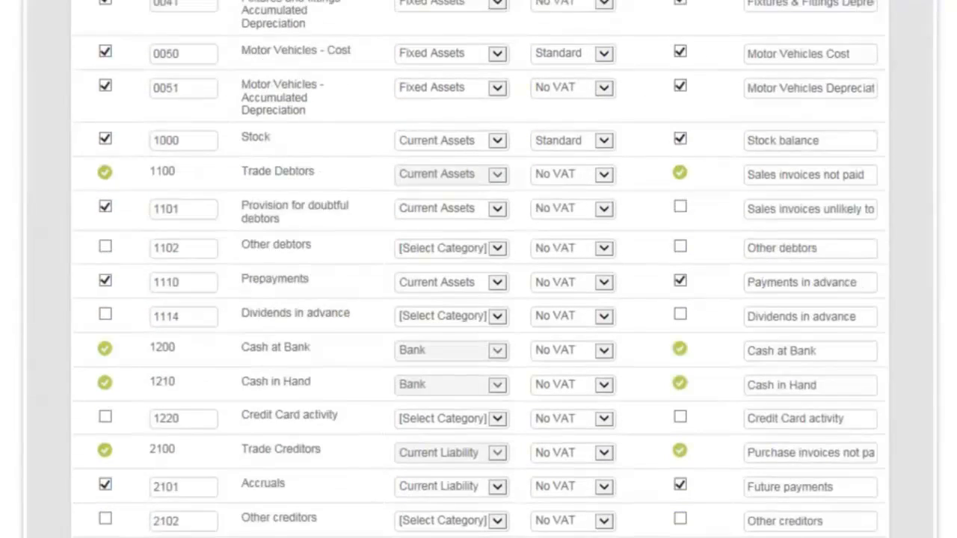
pyautogui.scroll(-3)
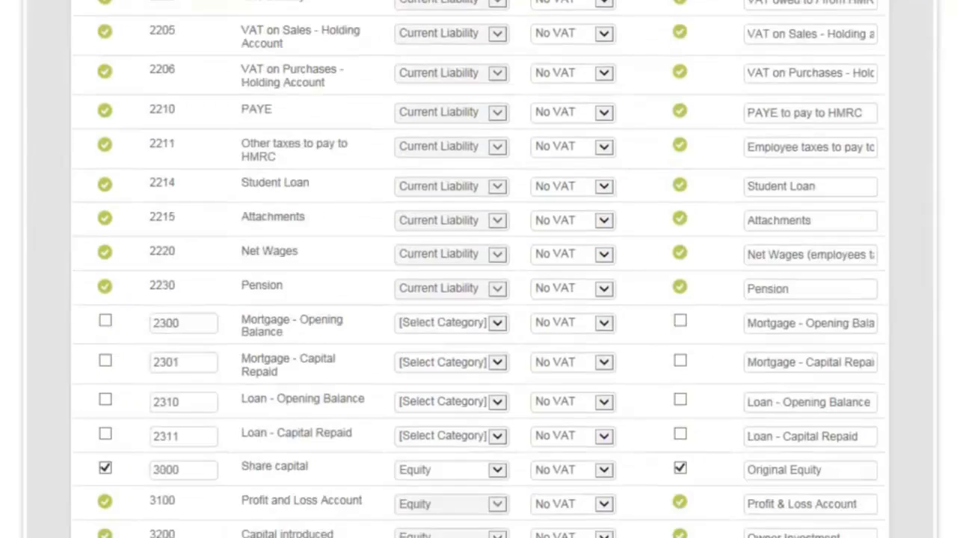
pyautogui.scroll(-3)
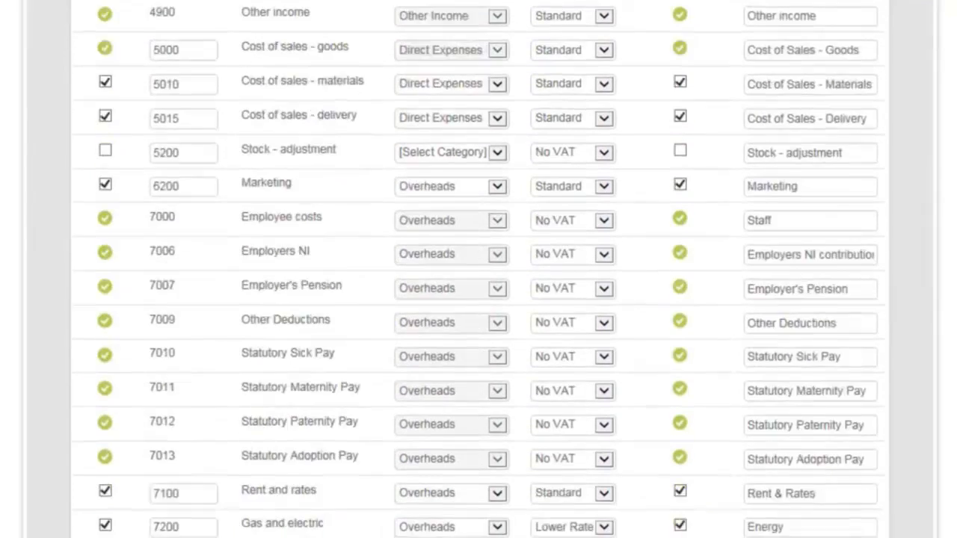
pyautogui.scroll(-3)
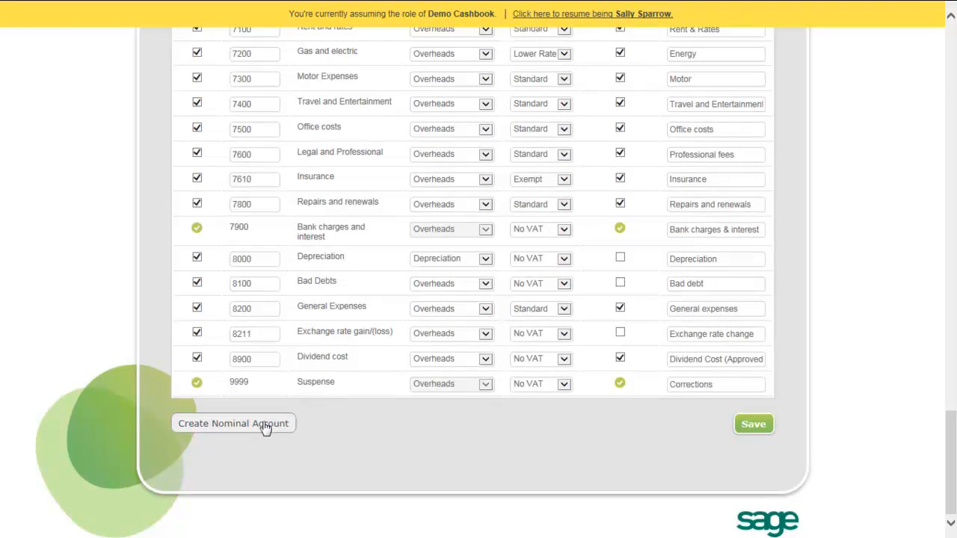
# - Save a new nominal account 'Entertainment' with Lower Rate tax and Direct Expenses category
pyautogui.click(233, 423)
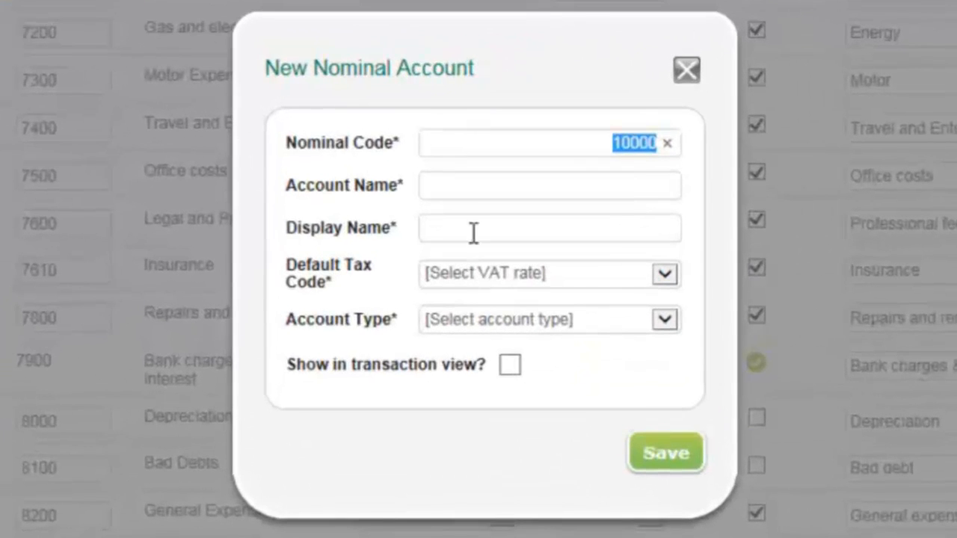
pyautogui.click(548, 185)
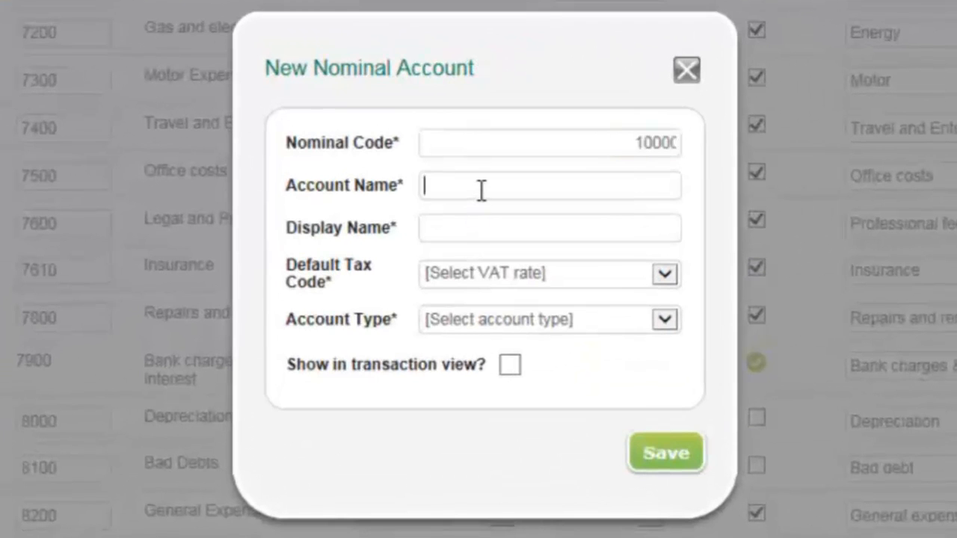
pyautogui.write('Entertainm')
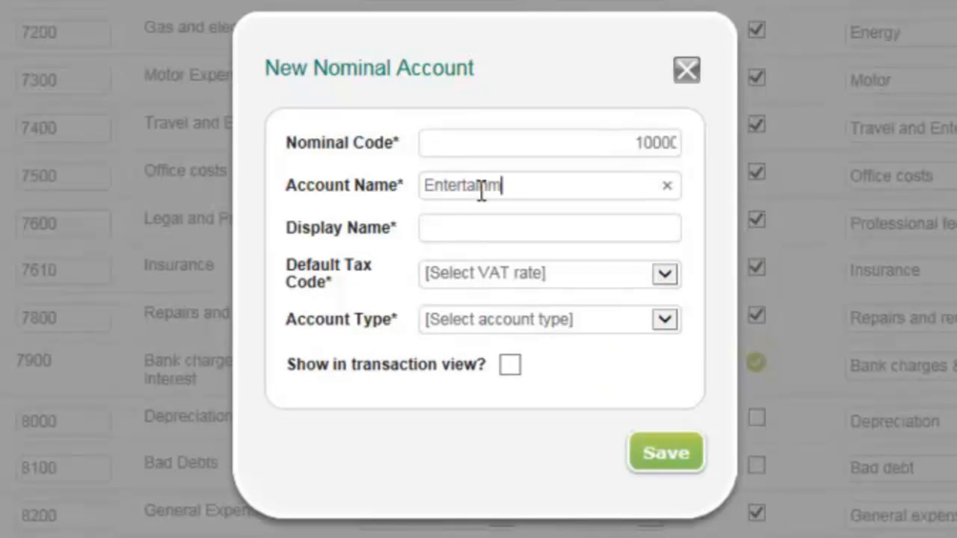
pyautogui.write('ent')
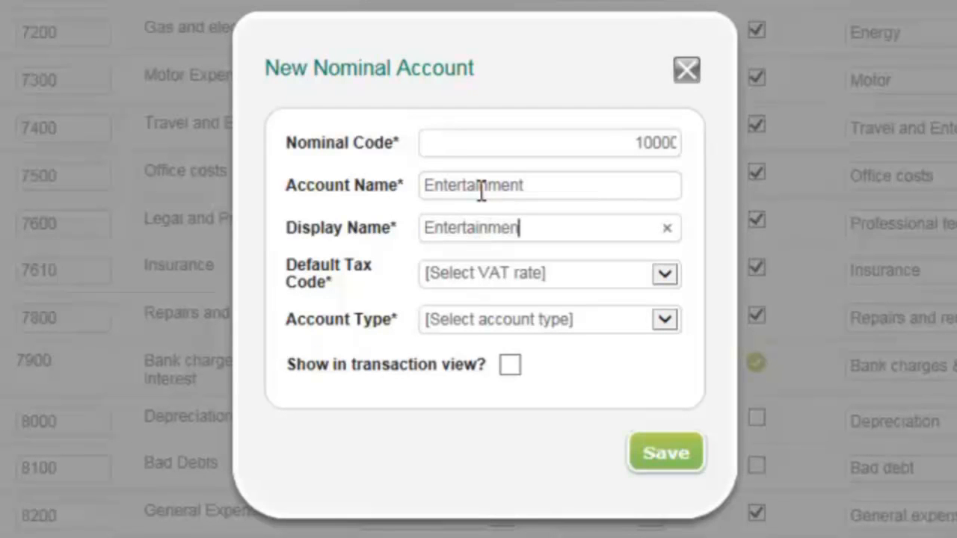
pyautogui.click(664, 274)
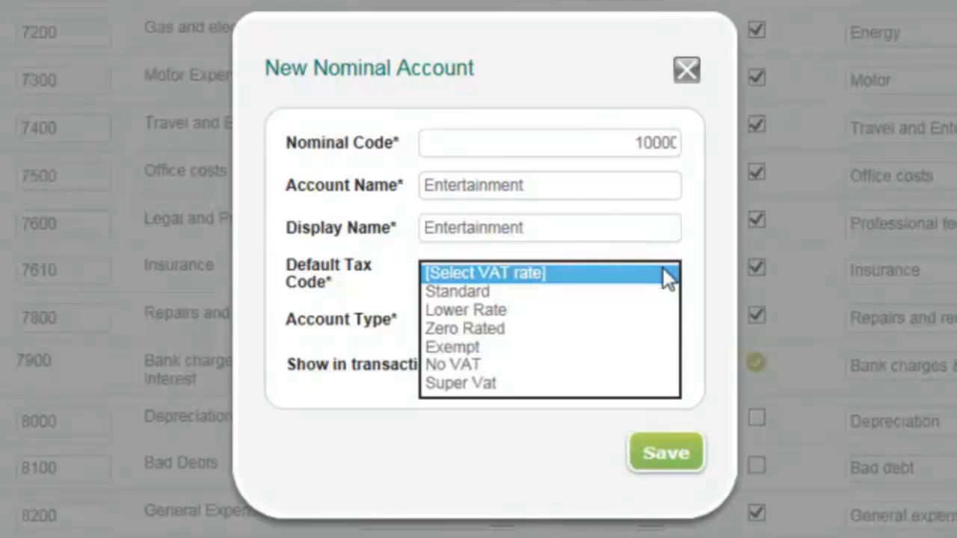
pyautogui.click(465, 310)
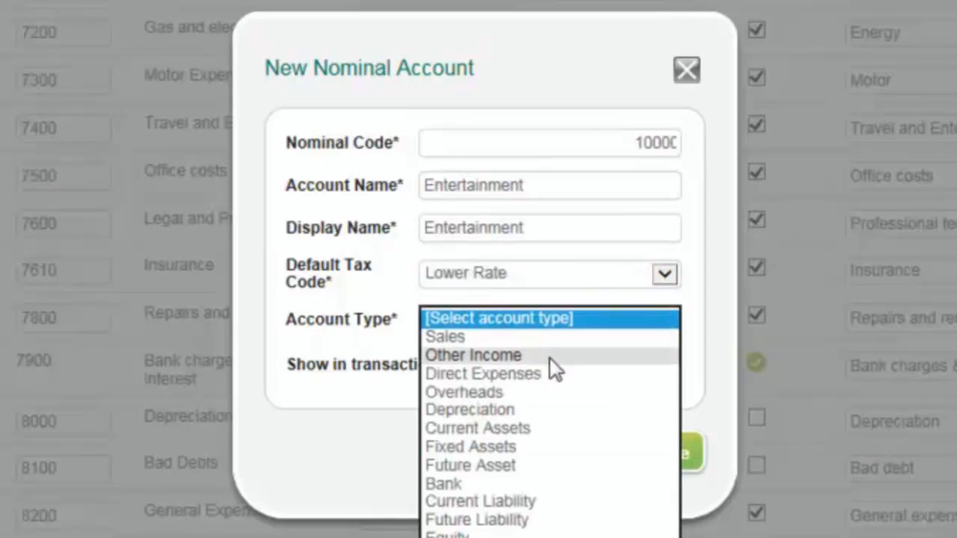
pyautogui.click(483, 374)
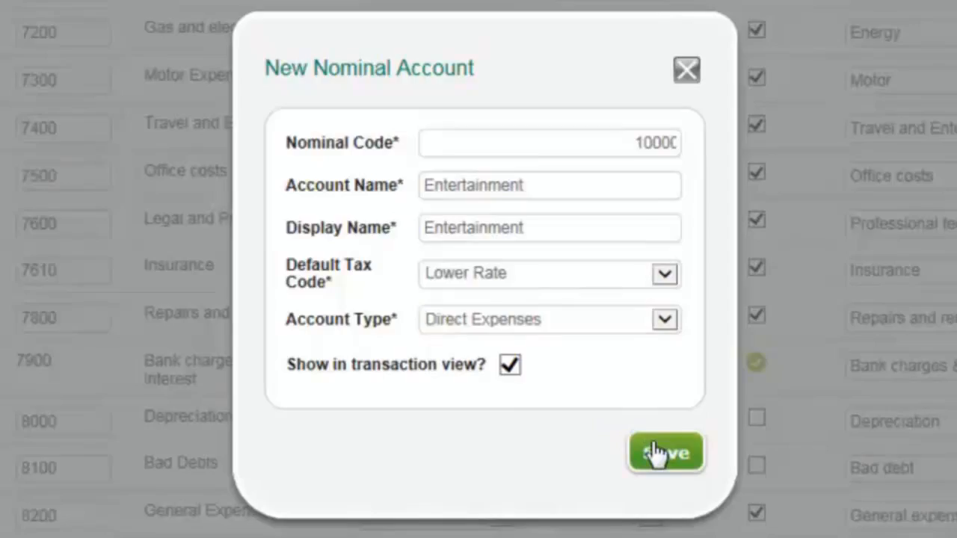
pyautogui.click(664, 451)
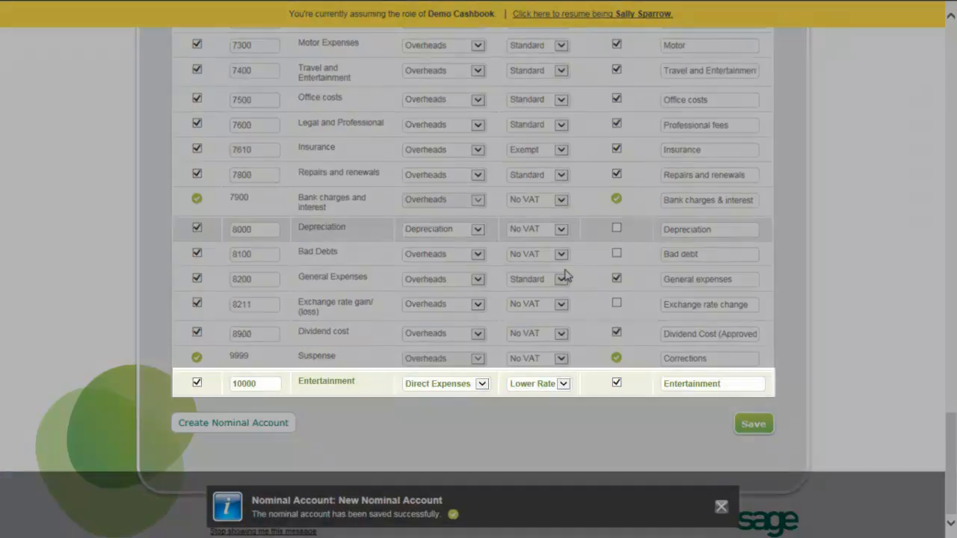
# - Edit Entertainment to Overheads, Standard tax, display name 'Entertainment Costs', hidden and excluded
pyautogui.click(720, 505)
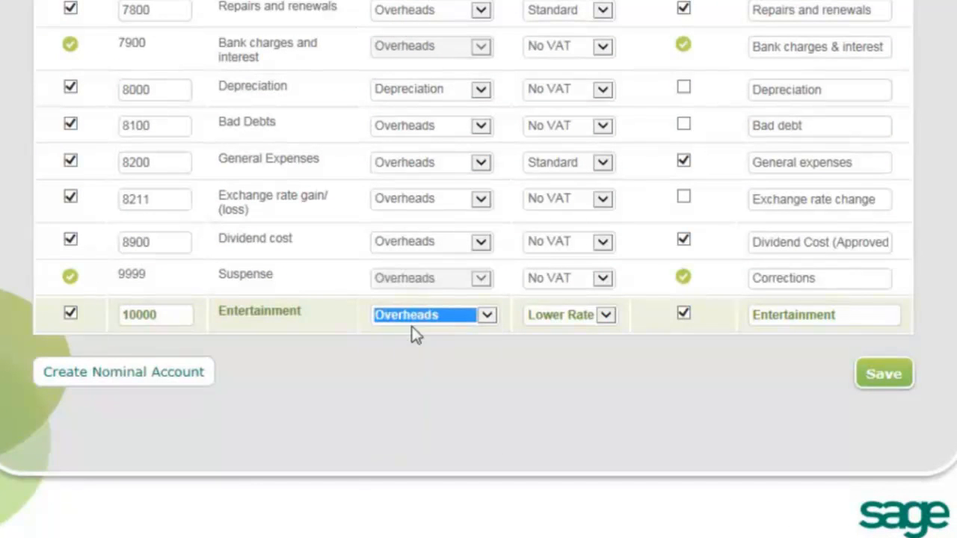
pyautogui.click(604, 314)
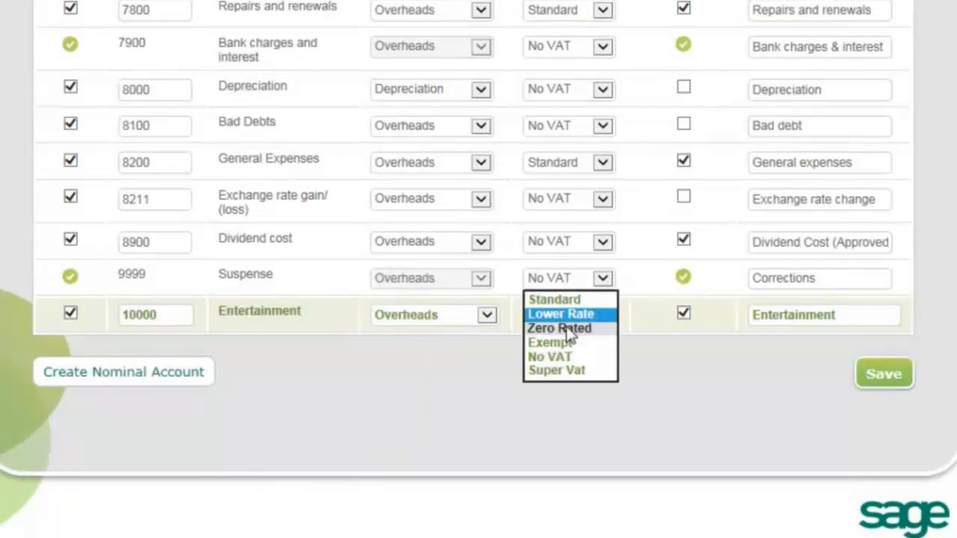
pyautogui.moveTo(553, 302)
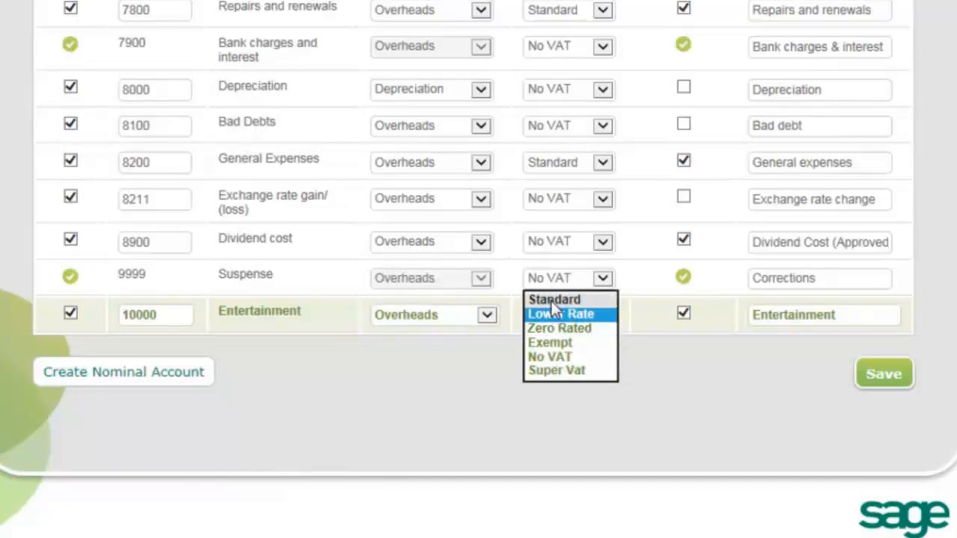
pyautogui.click(553, 299)
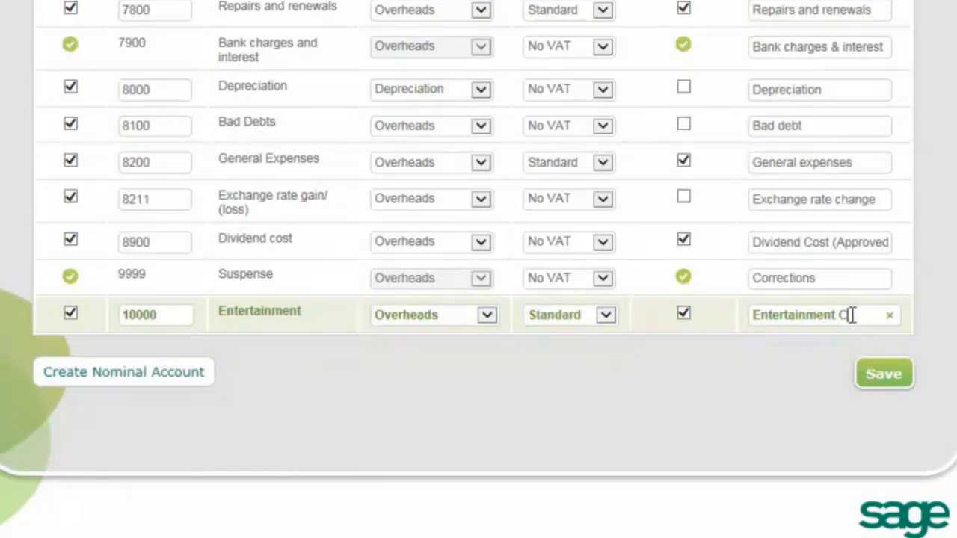
pyautogui.write('osts')
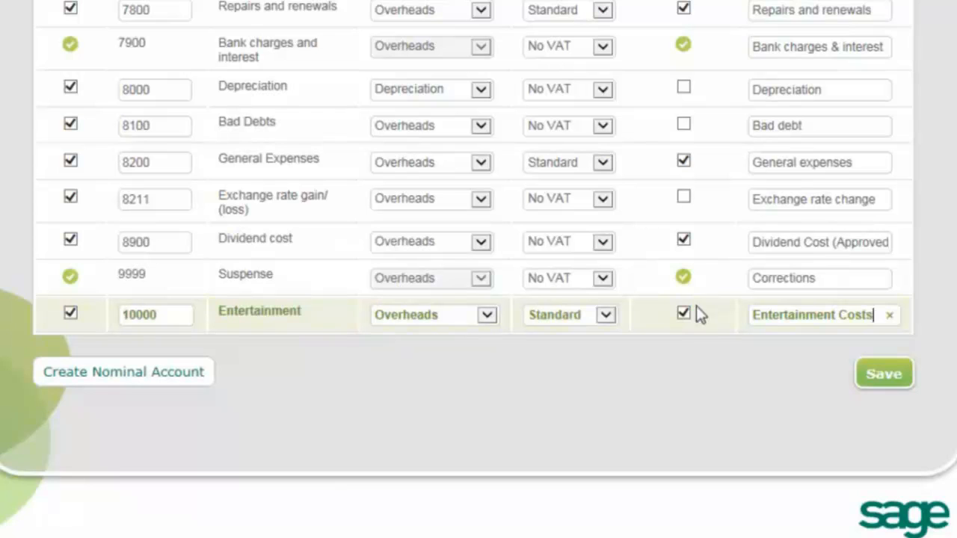
pyautogui.click(681, 313)
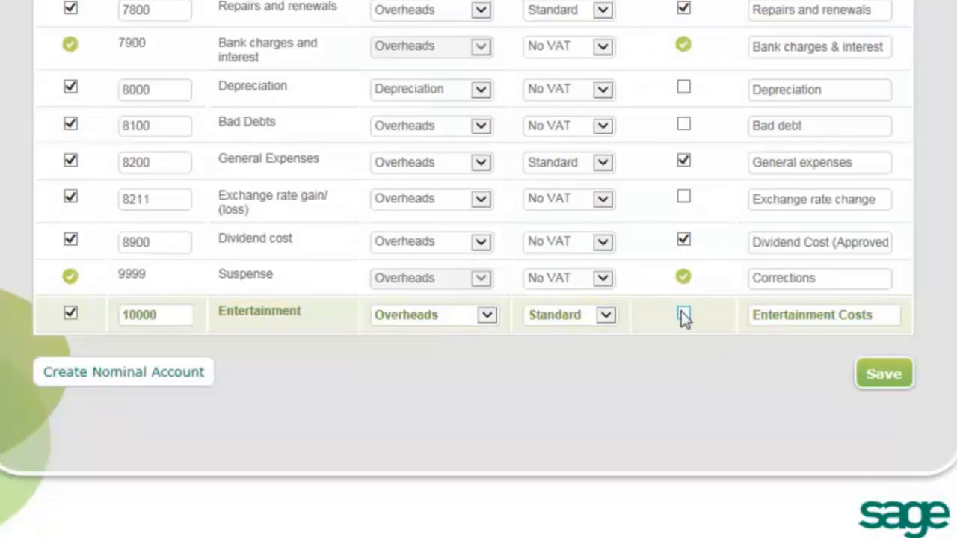
pyautogui.moveTo(681, 314)
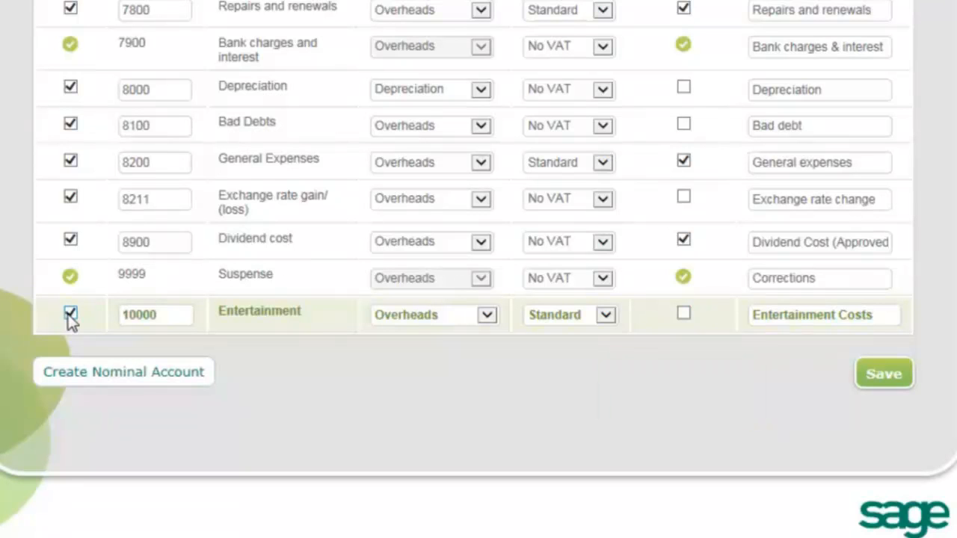
pyautogui.click(71, 314)
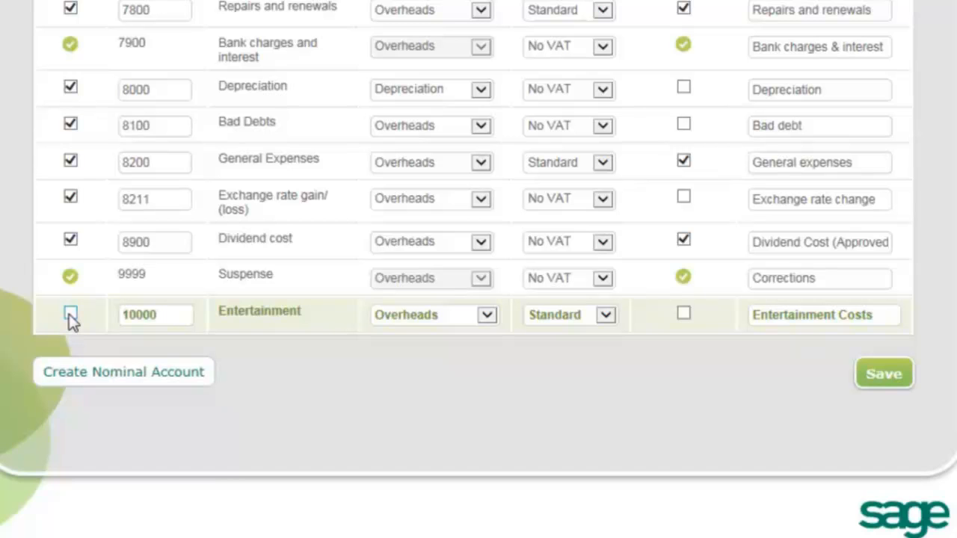